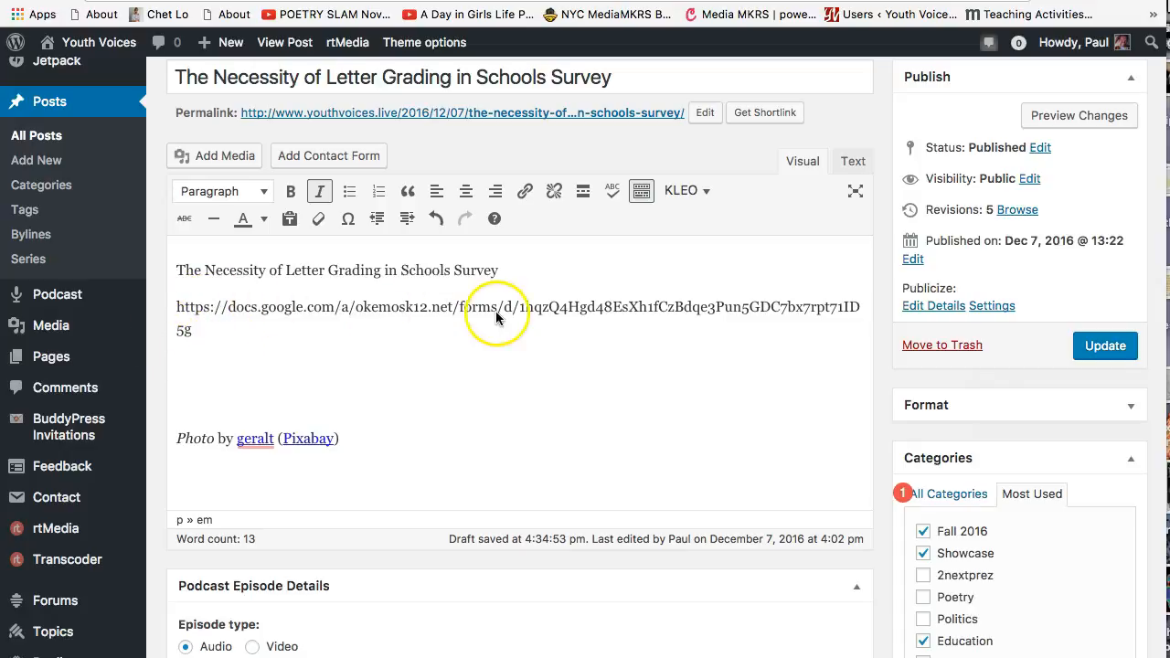
mouse_move(211, 331)
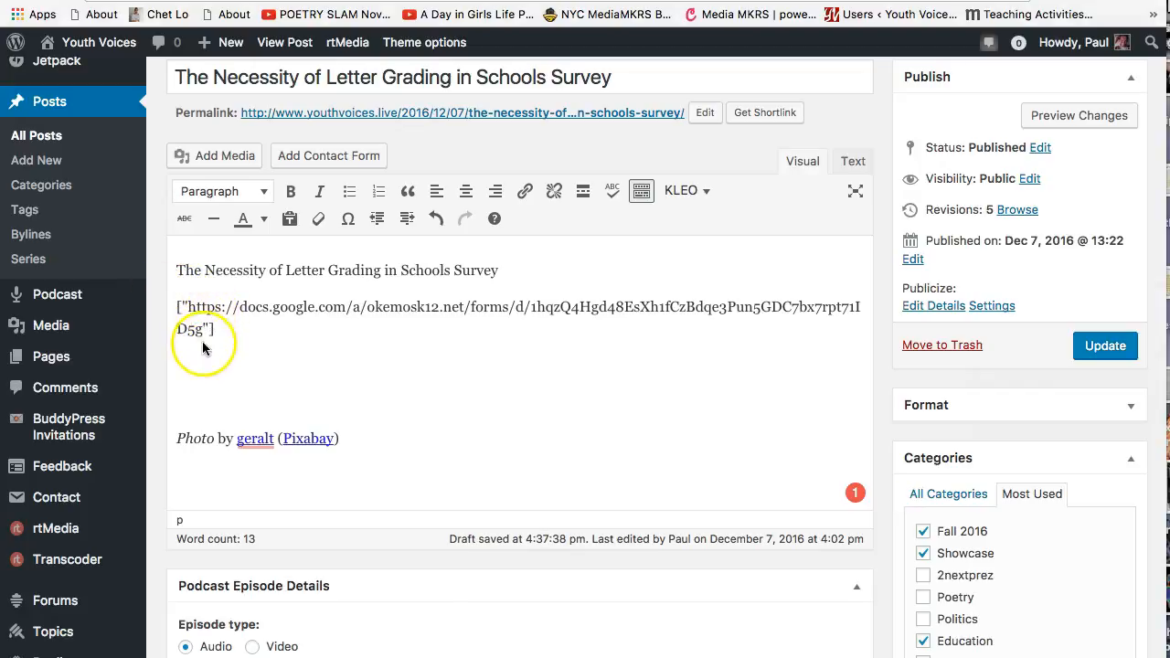
mouse_move(267, 439)
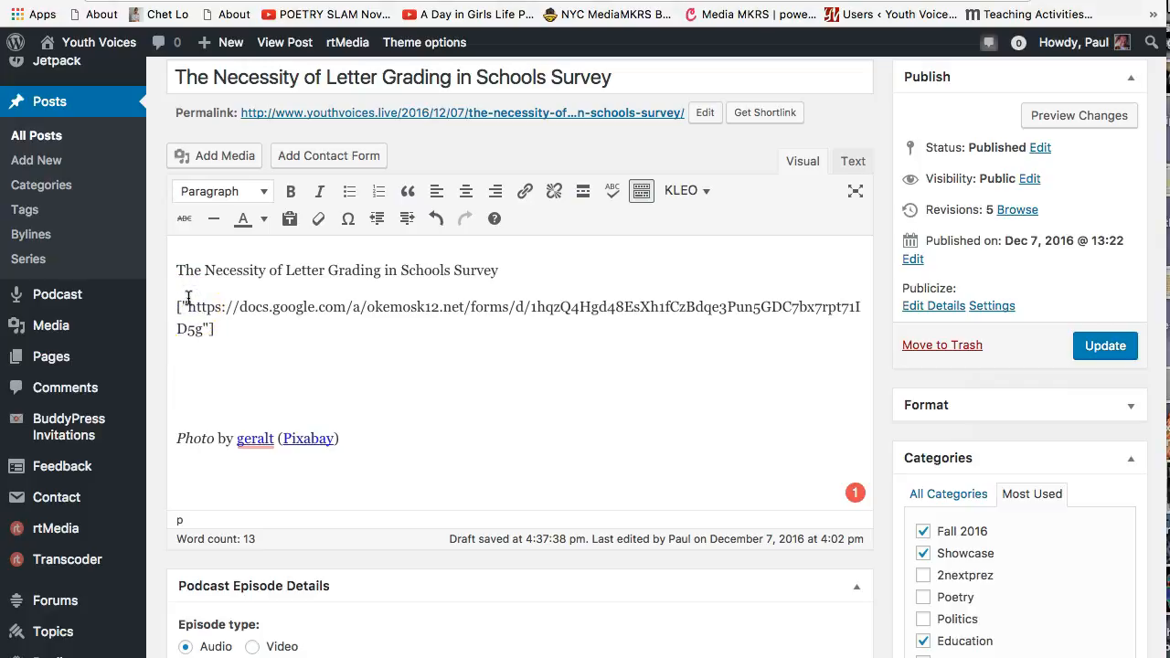
- Add the word iframe right after the opening bracket of the Google Forms link
type("iframe")
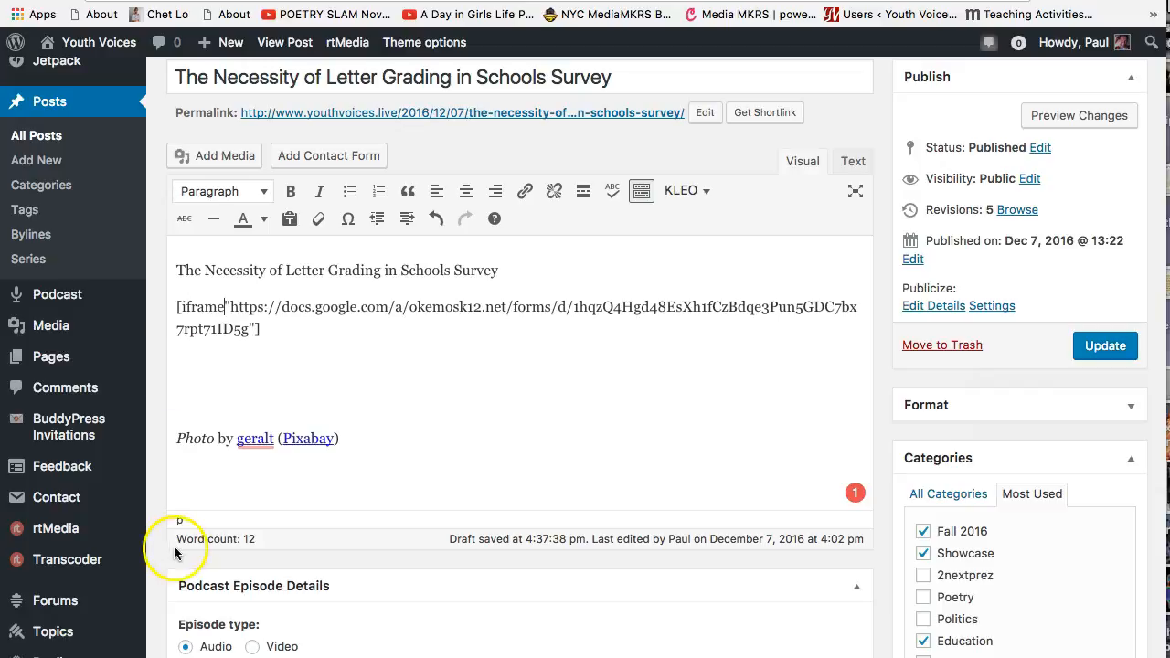
left_click(1104, 346)
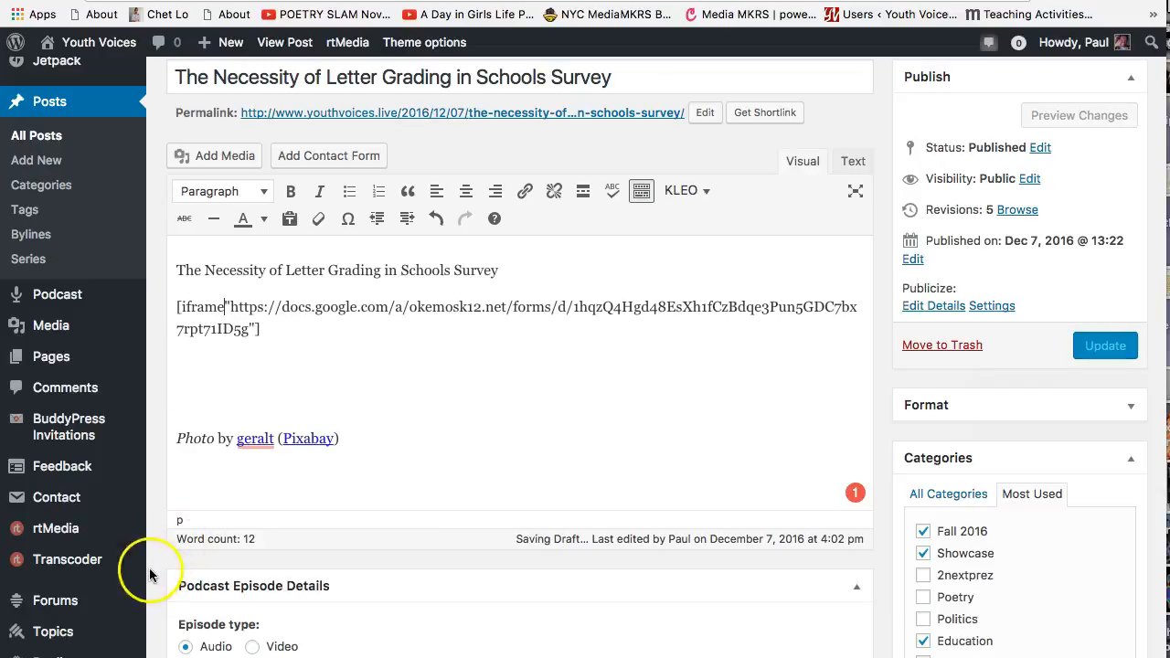
mouse_move(630, 613)
type(" src")
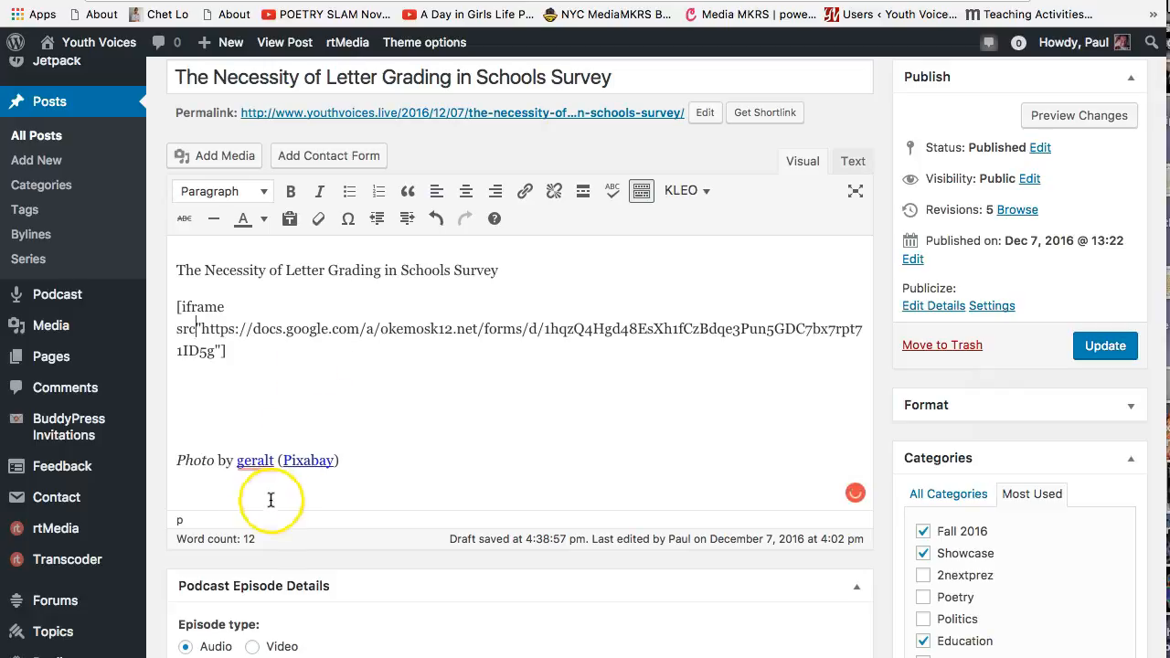
mouse_move(92, 548)
type("=")
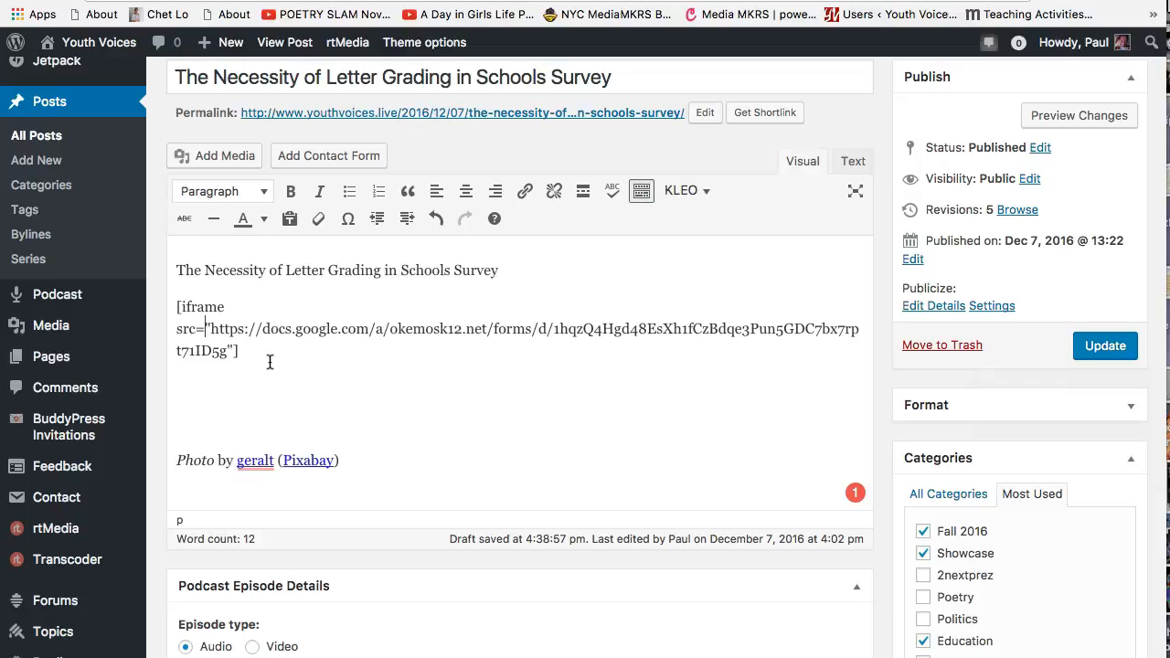
mouse_move(461, 526)
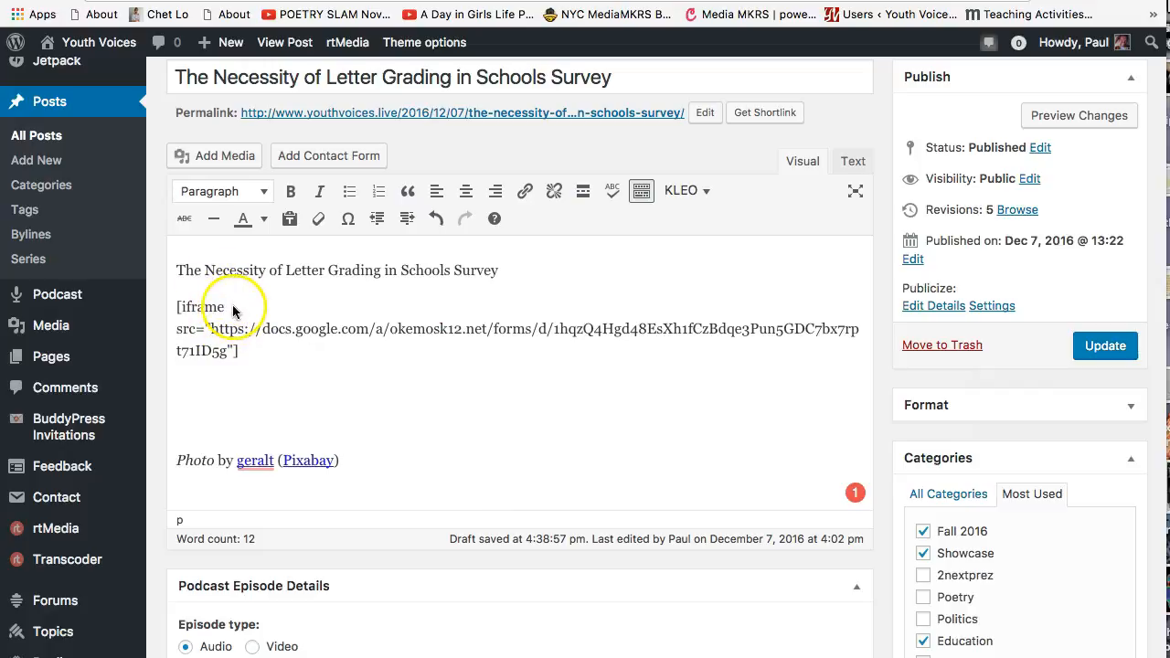
mouse_move(190, 338)
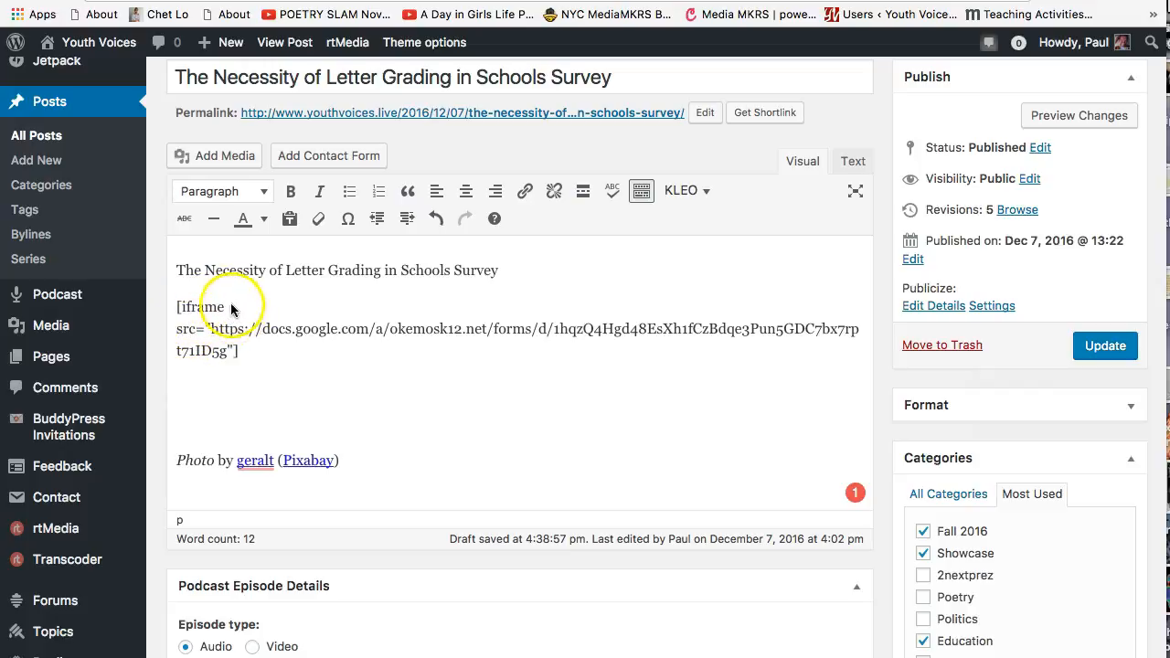
left_click(1105, 346)
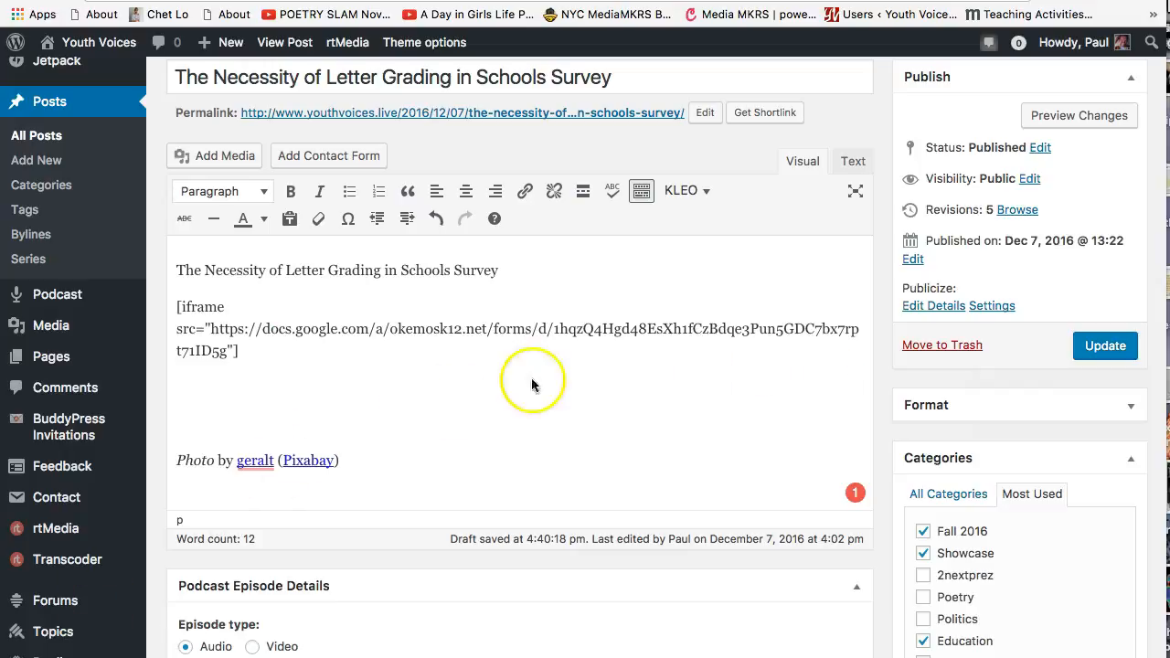
mouse_move(263, 375)
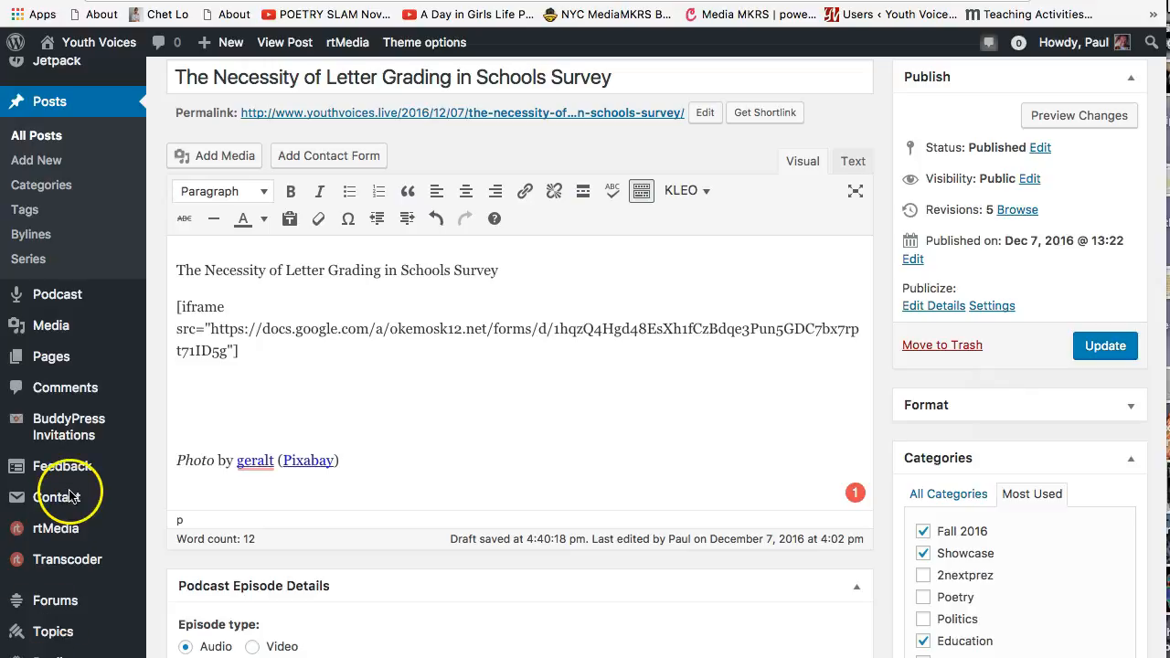
mouse_move(680, 315)
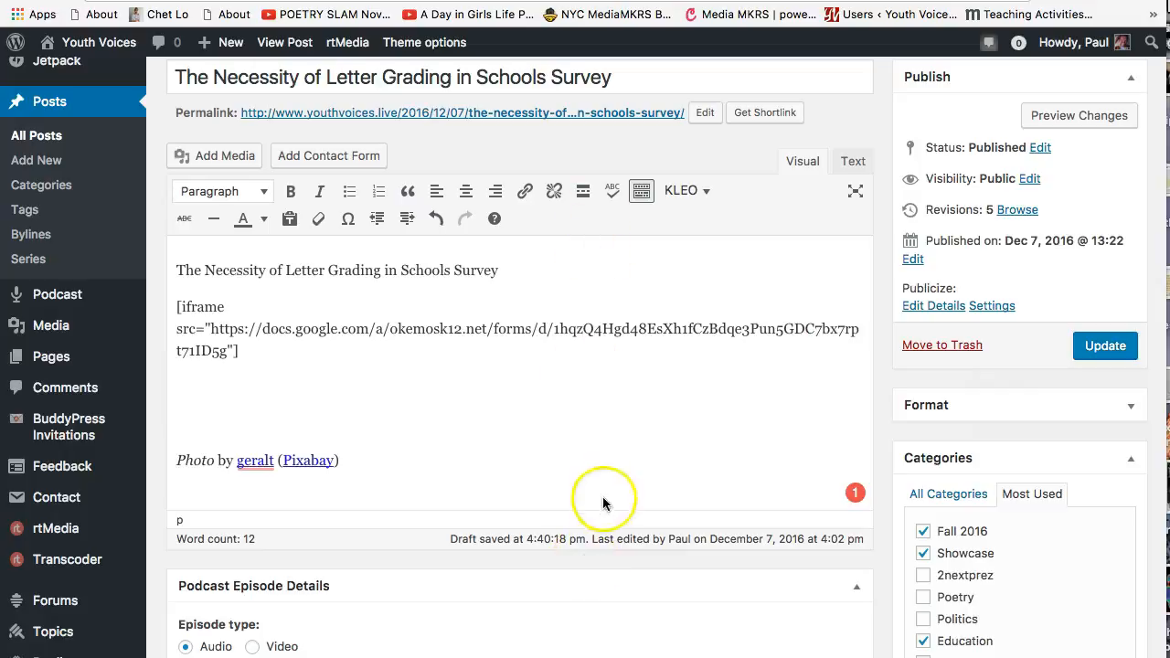
mouse_move(604, 274)
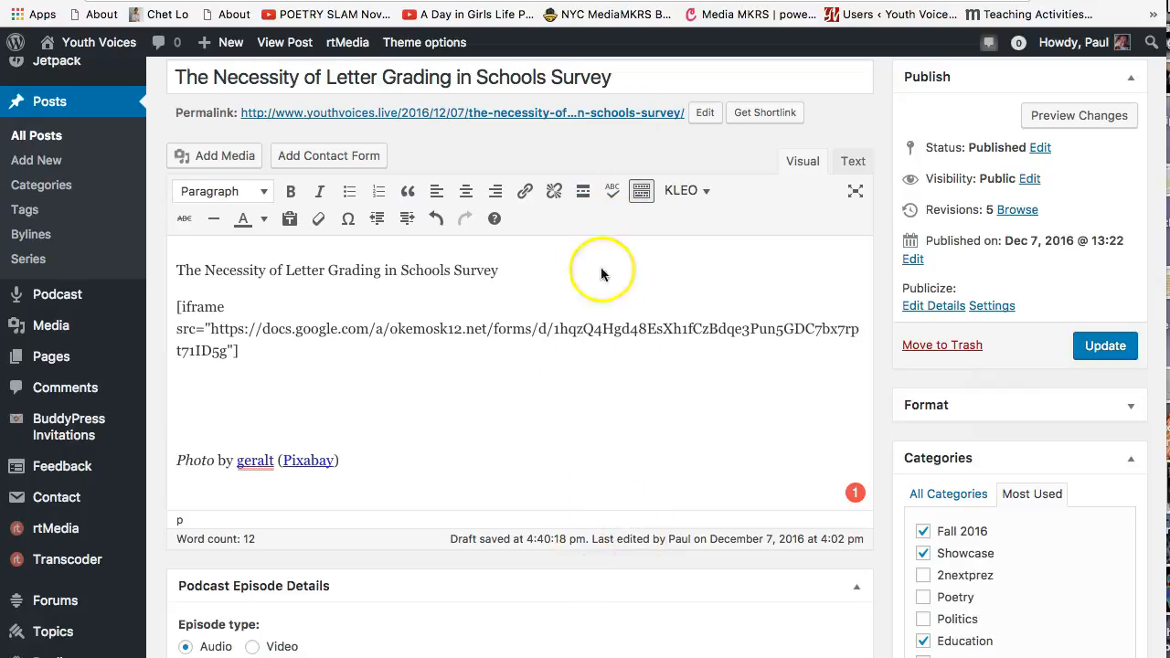
mouse_move(644, 540)
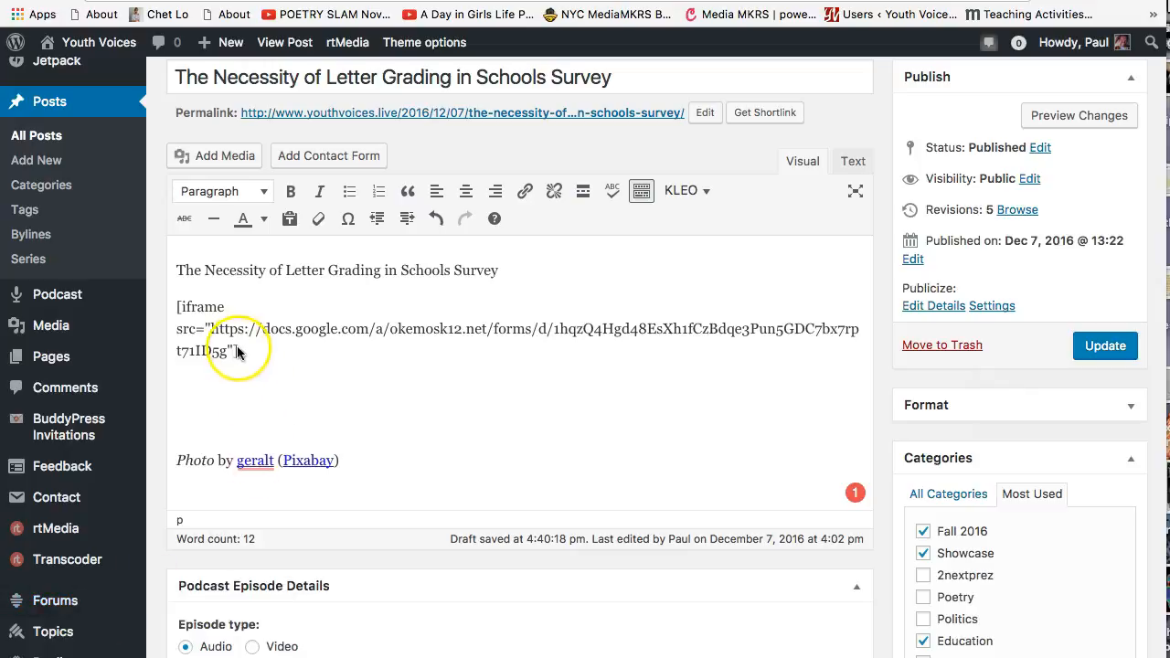
- Append height="1500" after the Google Forms URL inside the iframe shortcode
left_click(236, 351)
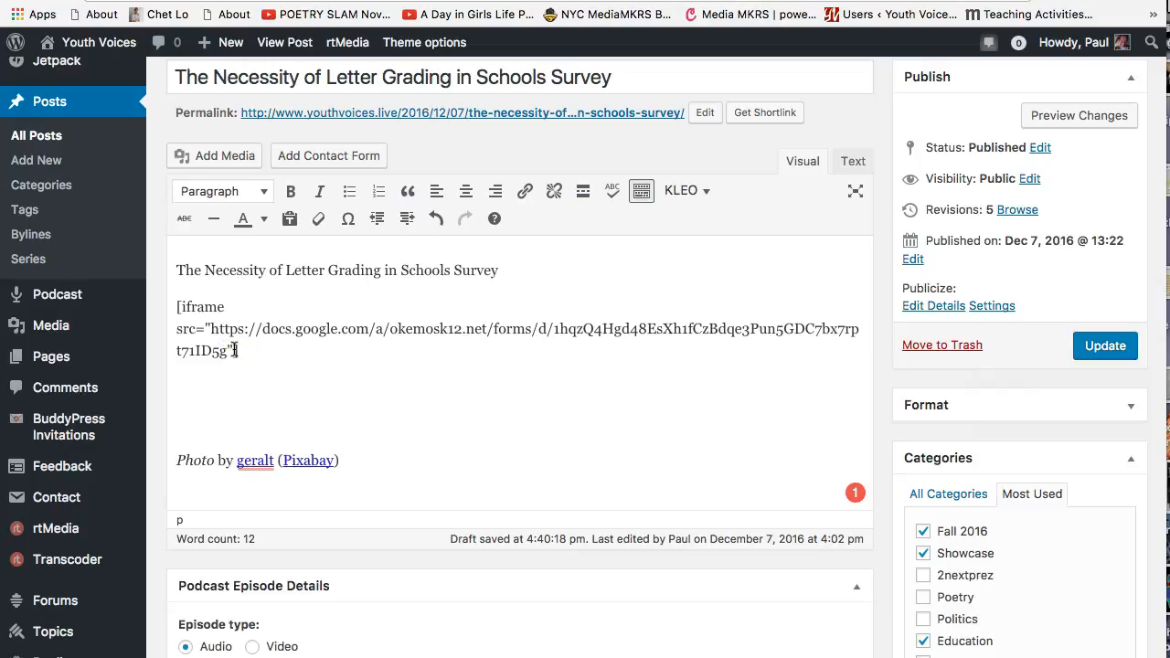
type("hei")
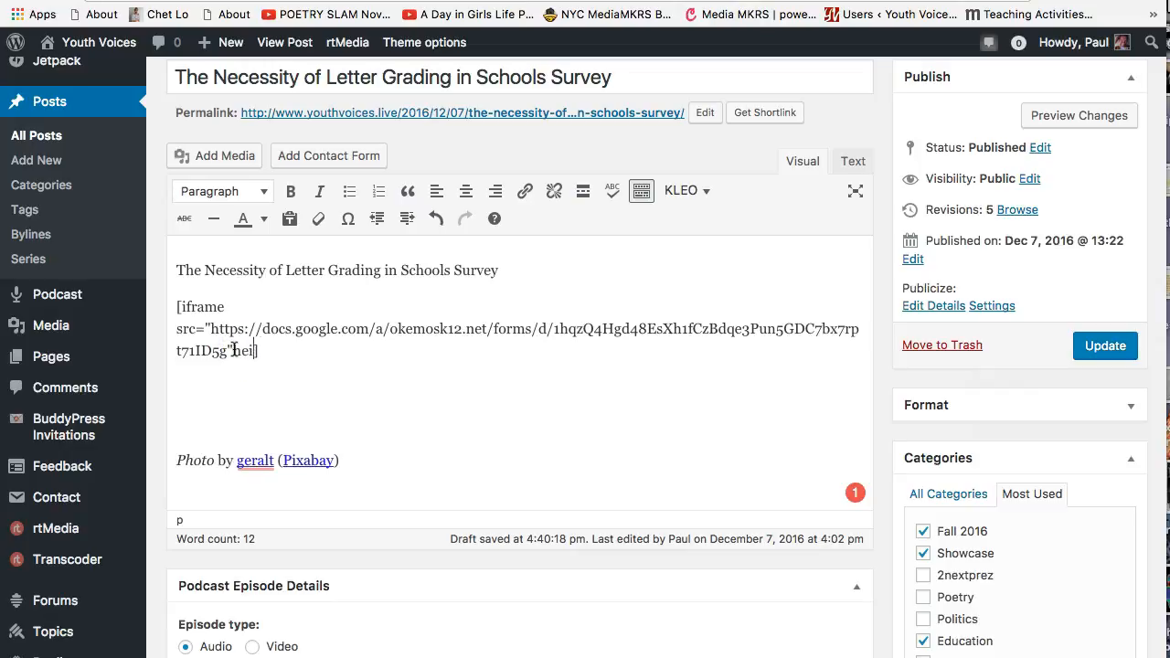
type("height=\"1")
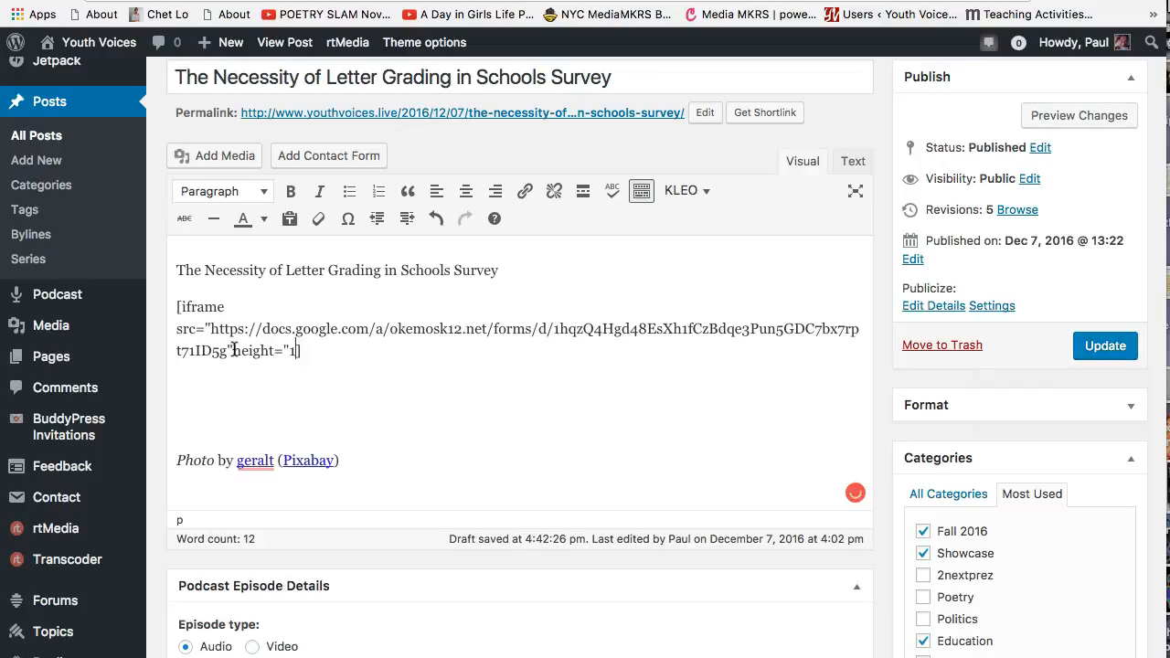
type("500\"")
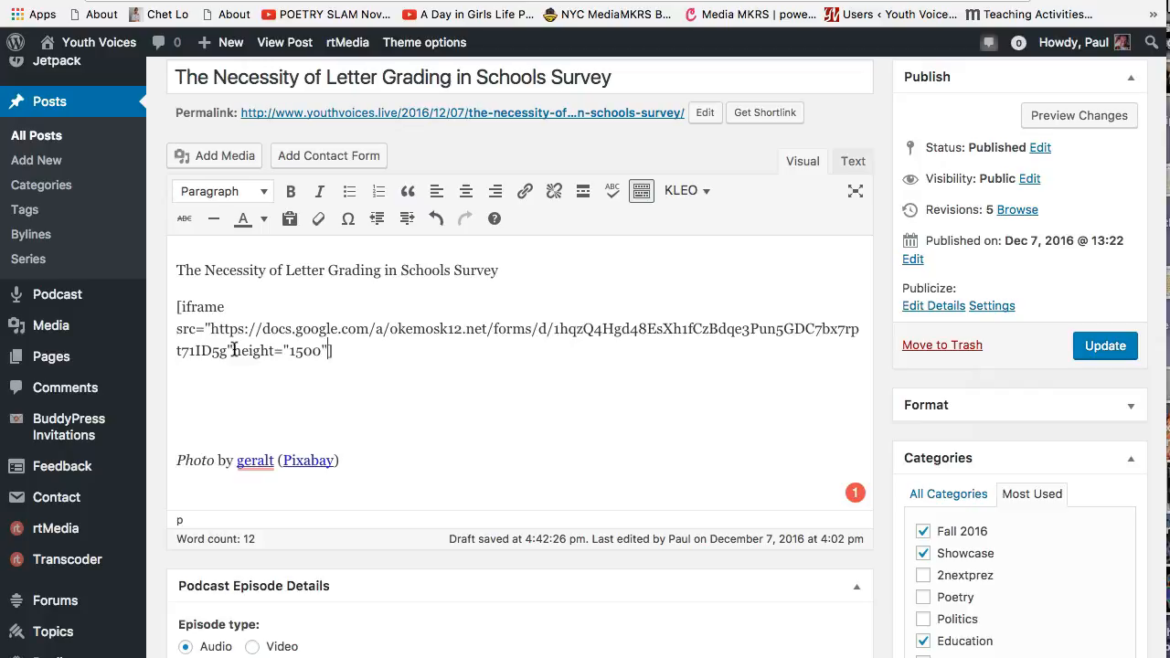